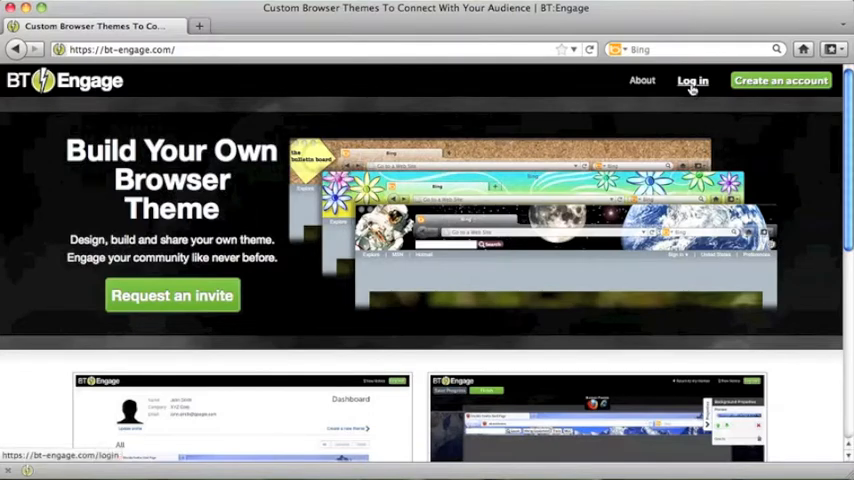
{"action": "left_click", "coordinate": [692, 80]}
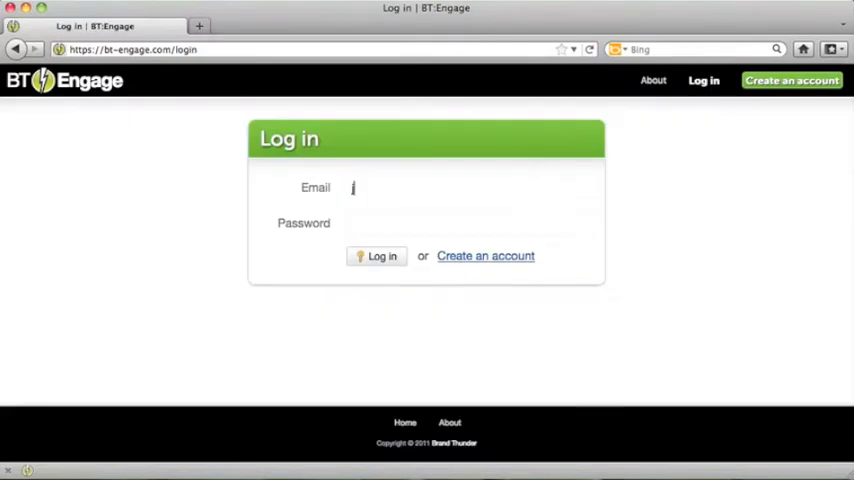
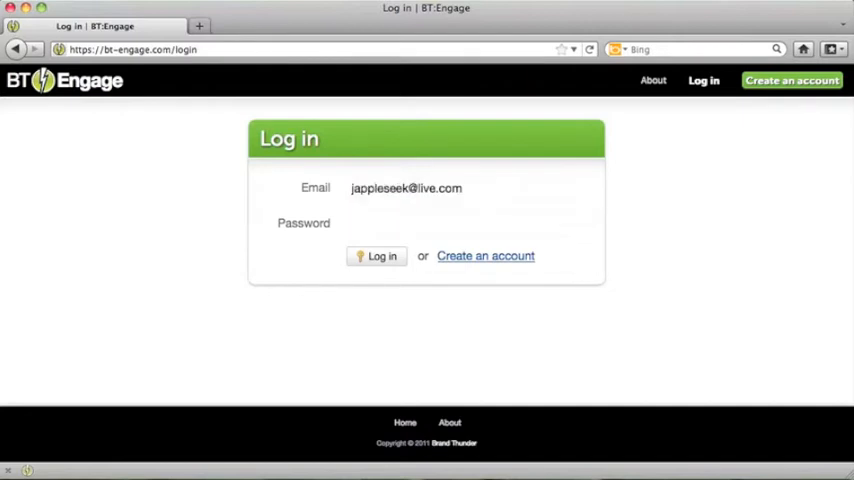
{"action": "left_click", "coordinate": [380, 256]}
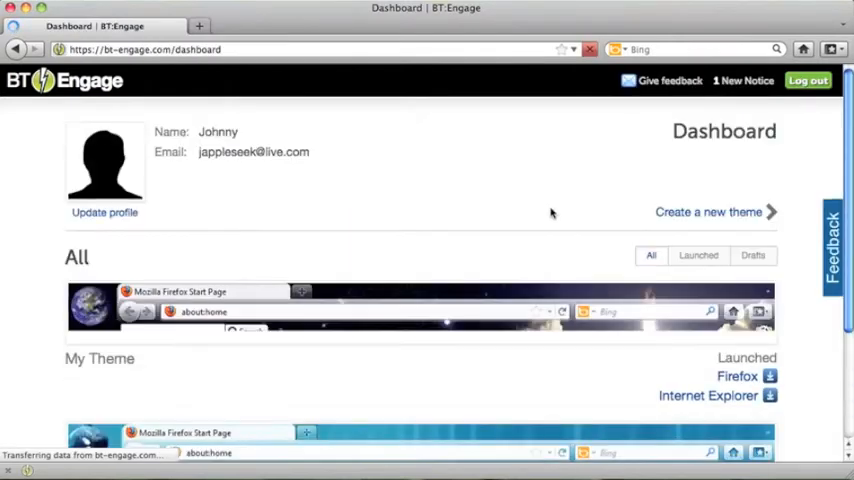
Start creating a new theme from the dashboard.
{"action": "scroll", "scroll_direction": "down", "scroll_amount": 3}
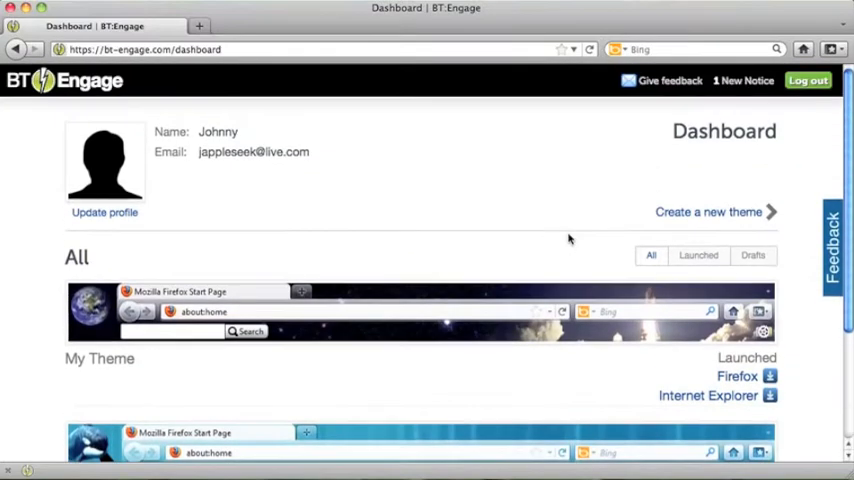
{"action": "left_click", "coordinate": [708, 212]}
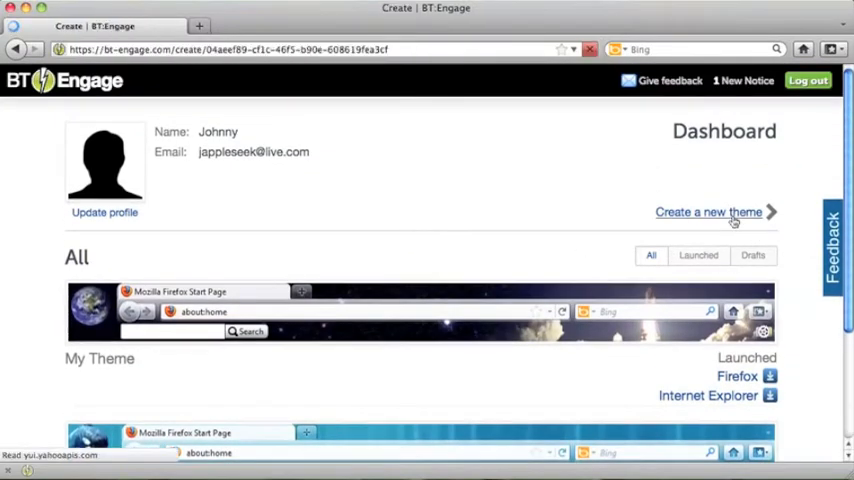
Apply the black-and-white skull image as the theme background and show its properties.
{"action": "left_click", "coordinate": [708, 212]}
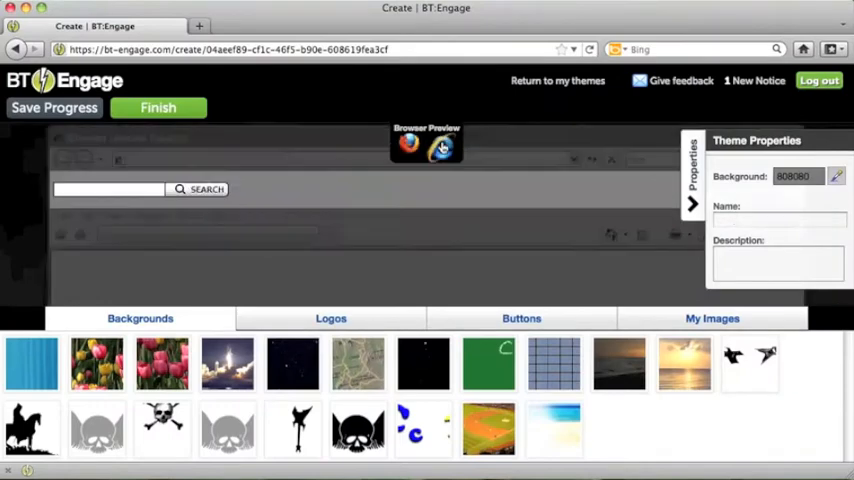
{"action": "left_click", "coordinate": [412, 148]}
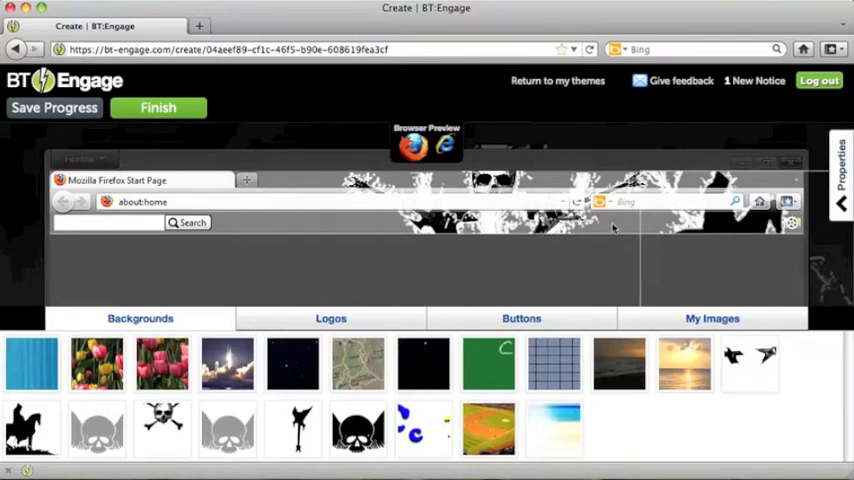
{"action": "left_click", "coordinate": [844, 176]}
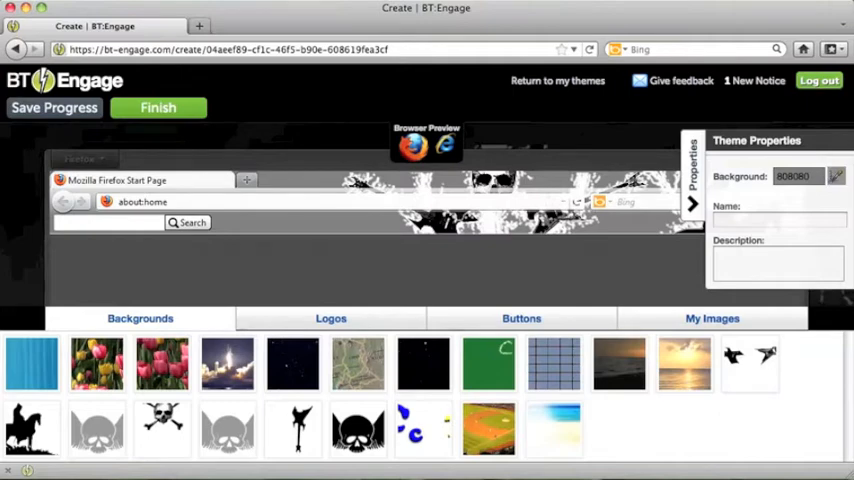
Pick a maroon shade as the theme's background colour behind the skull image.
{"action": "left_click", "coordinate": [836, 176]}
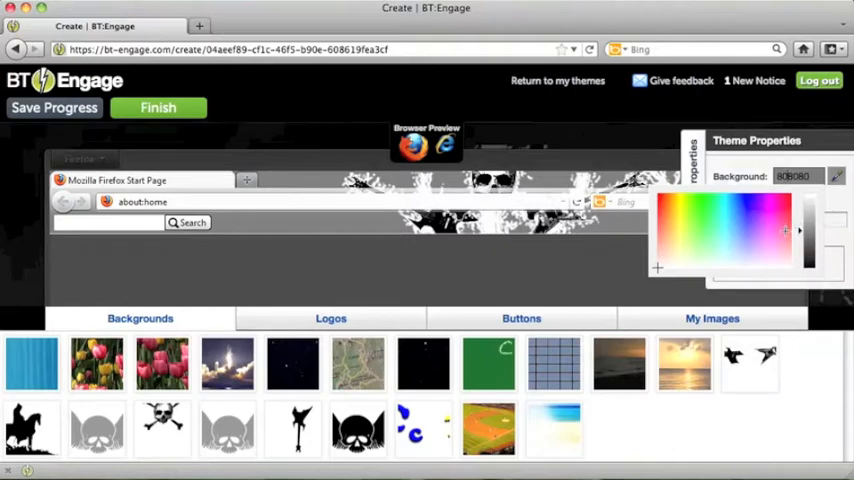
{"action": "left_click_drag", "start_coordinate": [810, 200], "coordinate": [810, 240]}
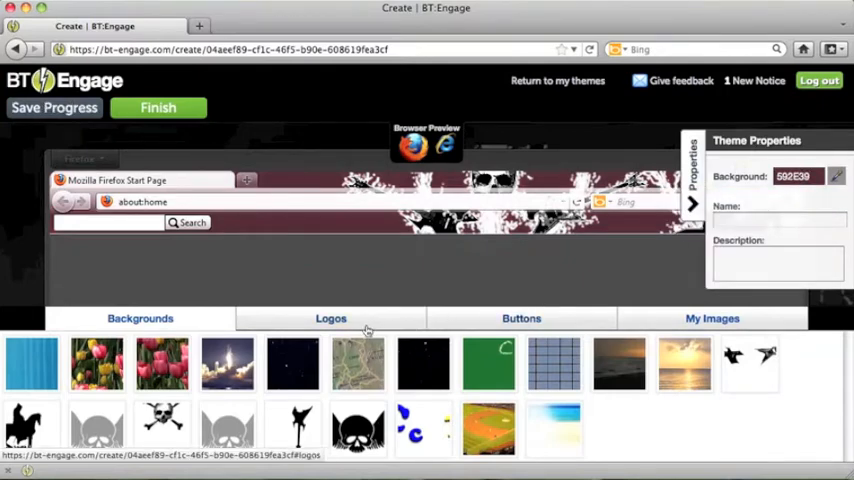
Go to the Logos section and show My Images to use the penguin picture as the logo.
{"action": "left_click", "coordinate": [332, 318]}
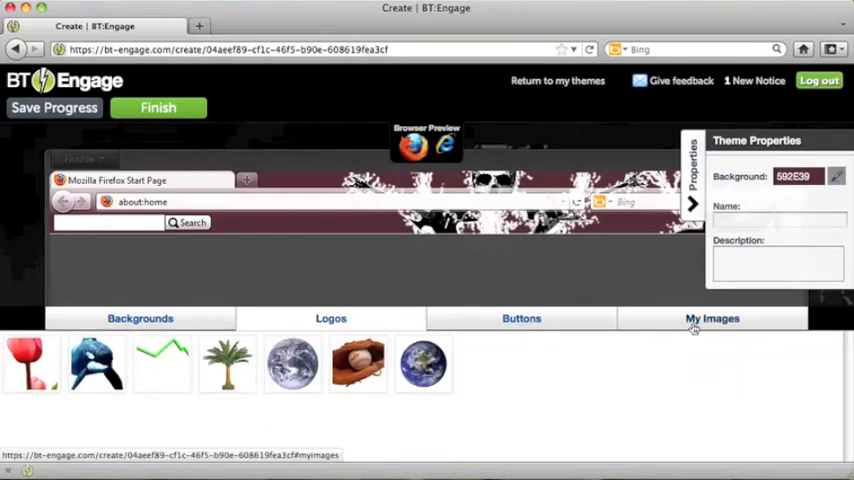
{"action": "left_click", "coordinate": [712, 318]}
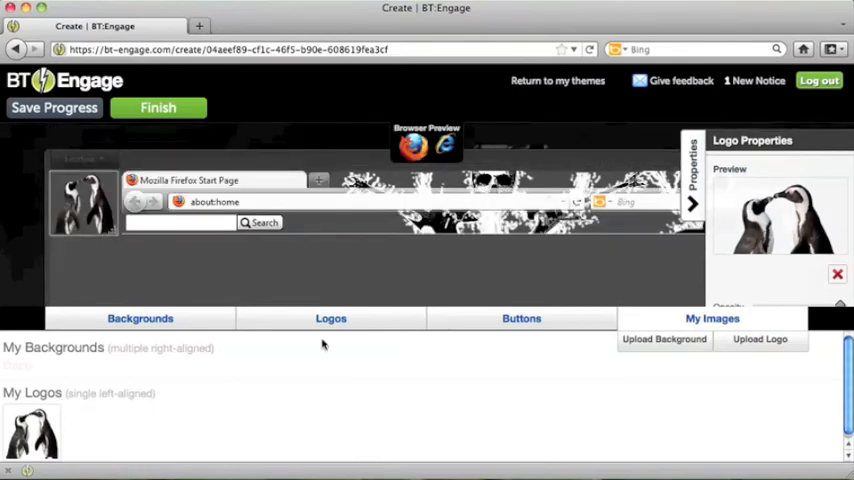
Add a new 'Rock N Roll' toolbar button linking to a rock and roll .com website.
{"action": "left_click", "coordinate": [520, 318]}
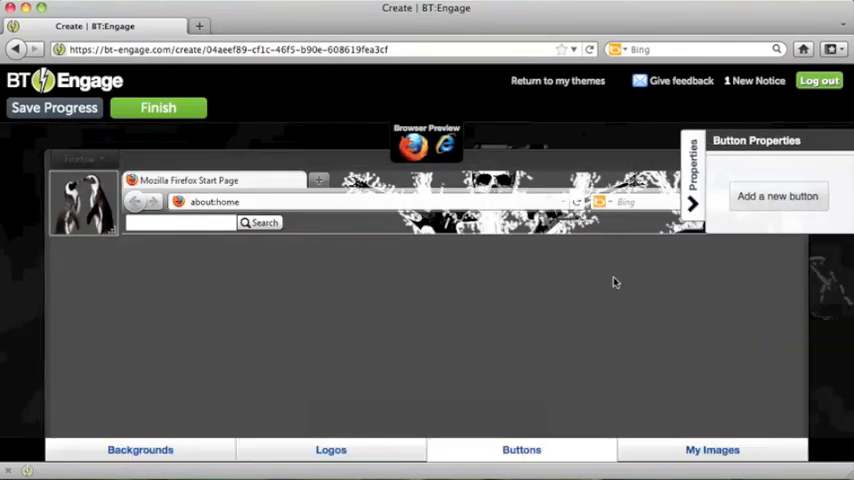
{"action": "left_click", "coordinate": [776, 196]}
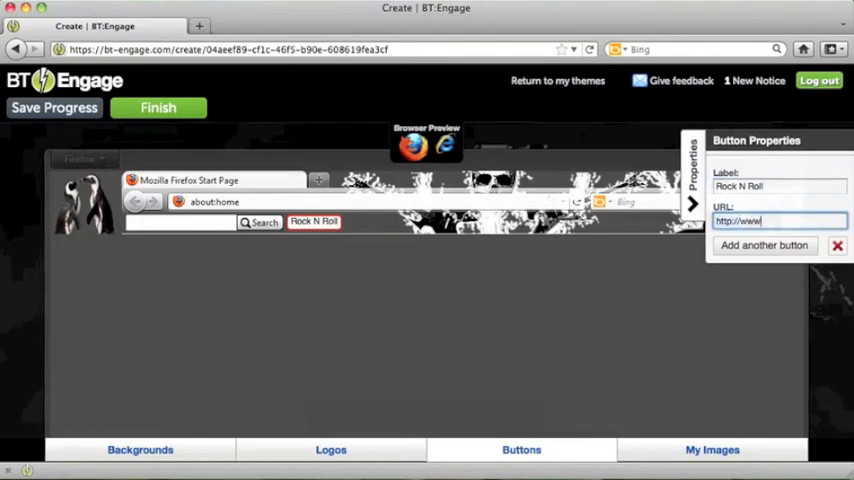
{"action": "type", "text": ".rockandroll"}
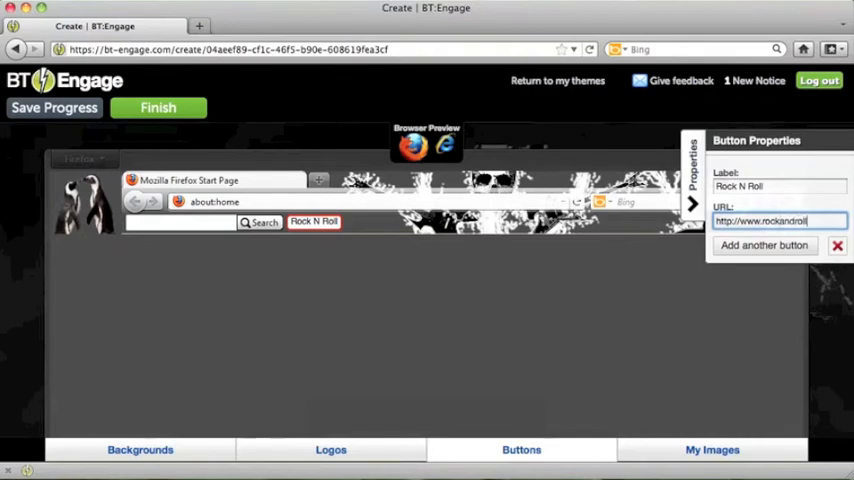
{"action": "type", "text": ".com"}
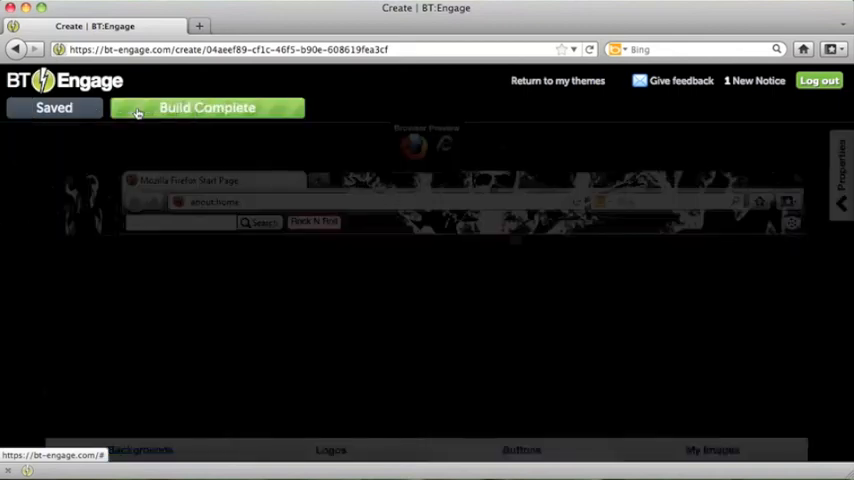
Finish the build and return to the dashboard listing the skull theme as built.
{"action": "left_click", "coordinate": [208, 108]}
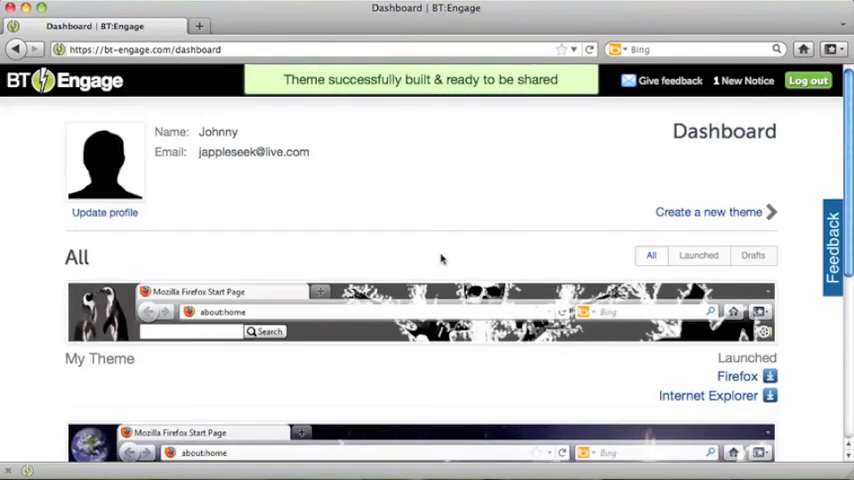
{"action": "mouse_move", "coordinate": [684, 348]}
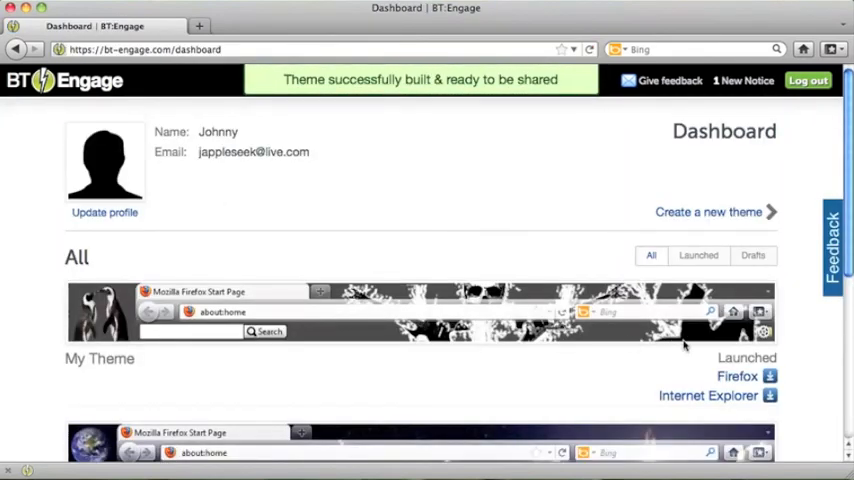